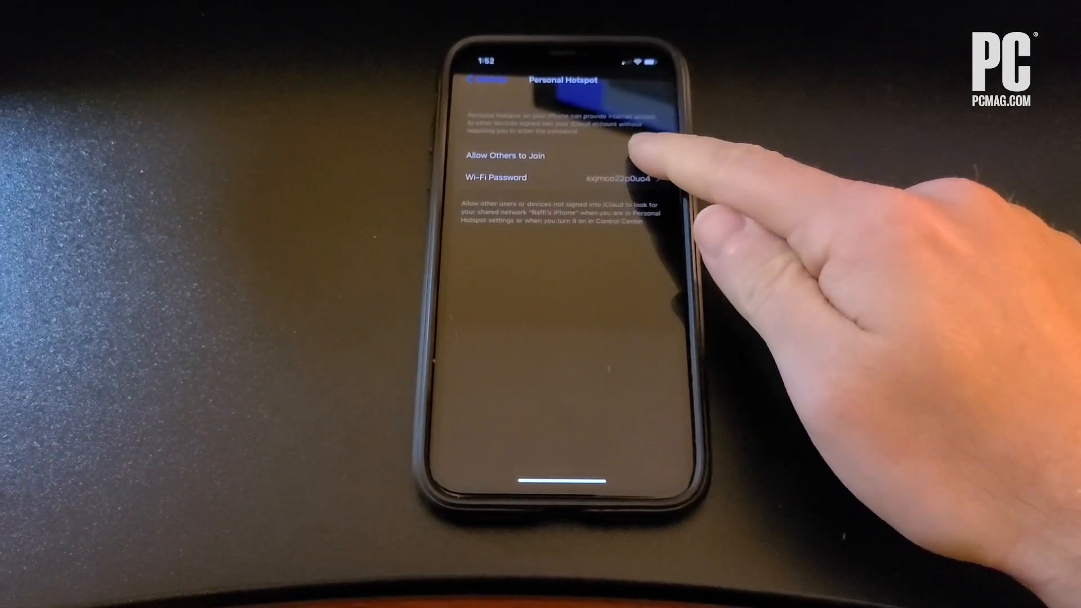
- Switch on Allow Others to Join on the iPhone's Personal Hotspot page
left_click(636, 147)
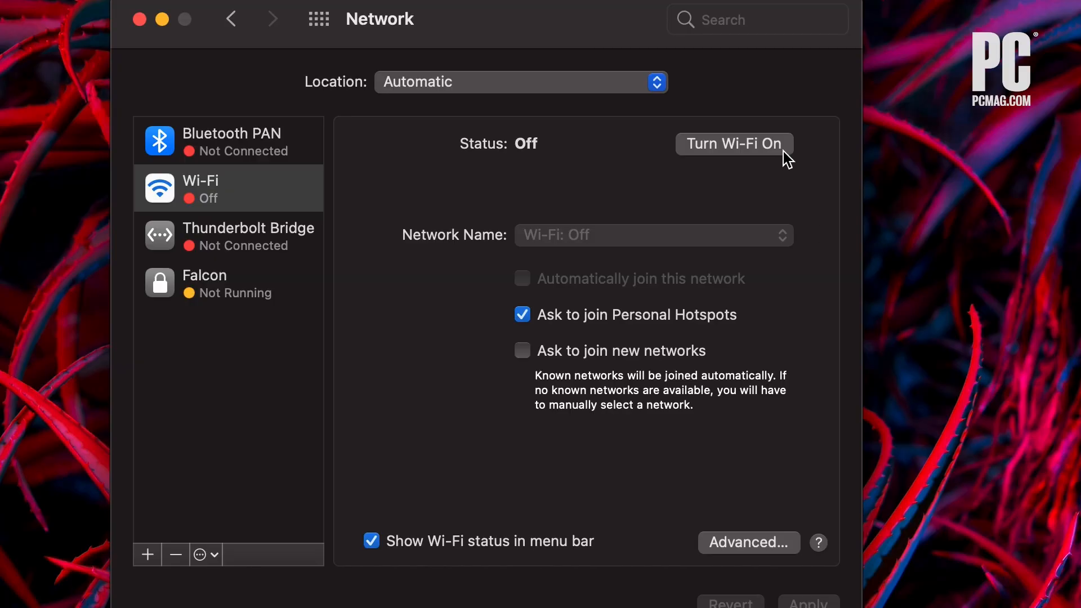
- Turn on Wi-Fi and join 'PCMag How to Mobile Hotspot' with its password
left_click(733, 144)
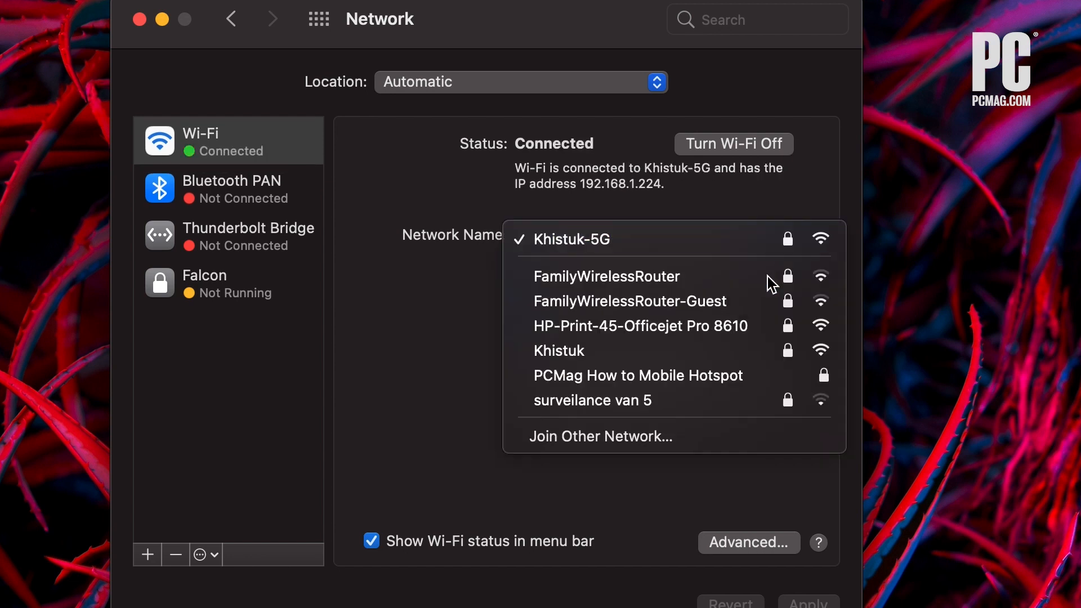
left_click(571, 240)
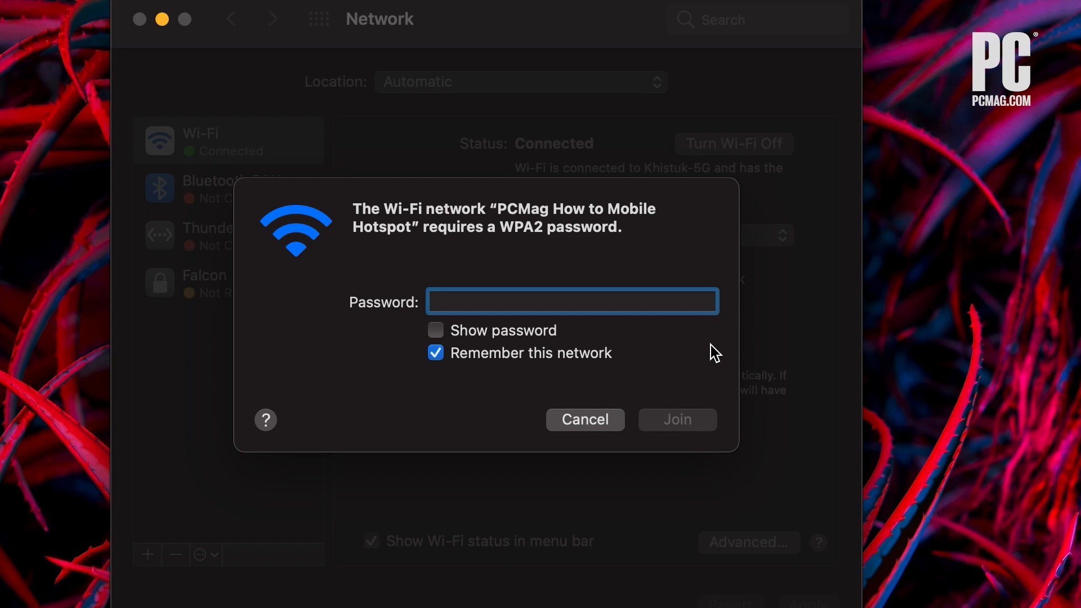
left_click(571, 301)
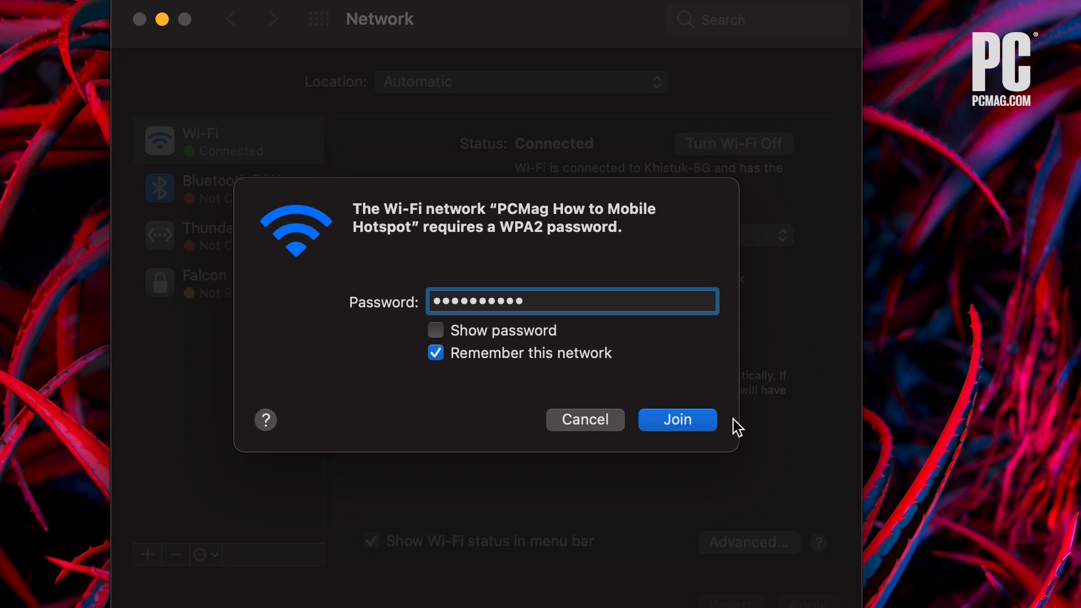
left_click(676, 418)
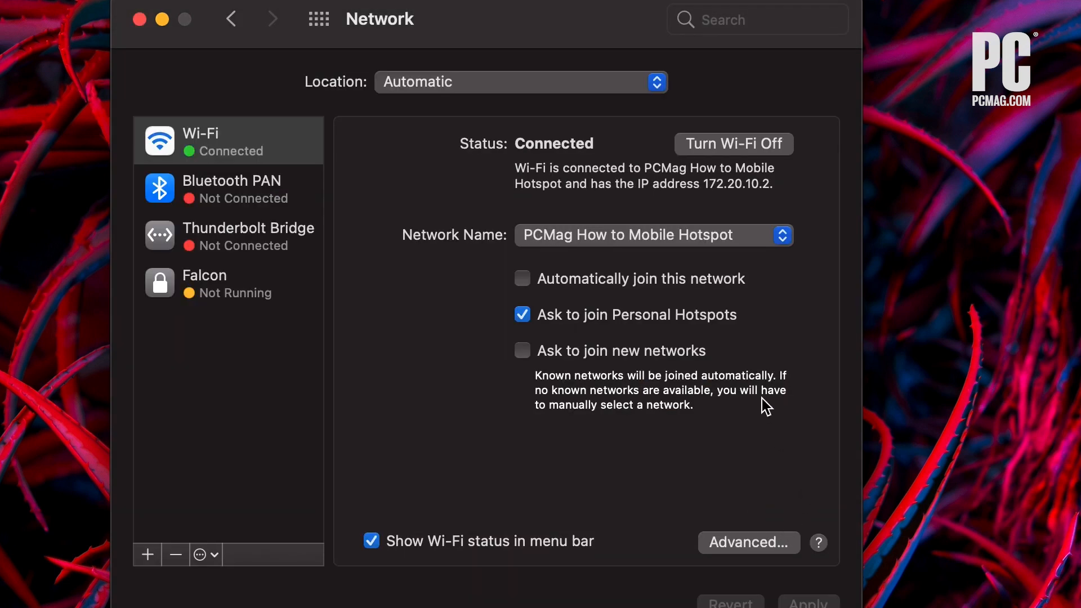
mouse_move(761, 519)
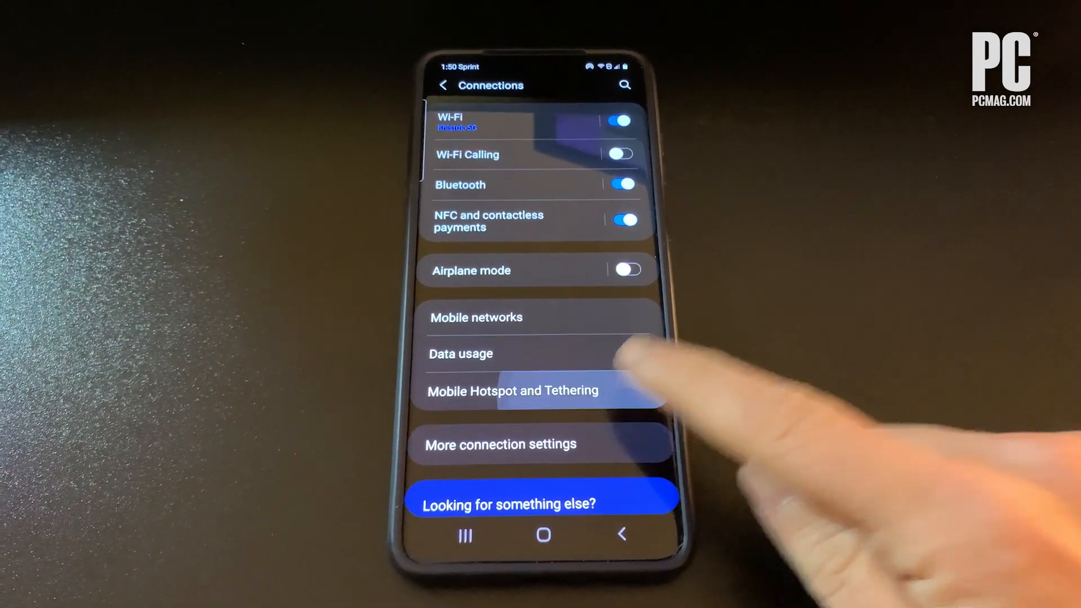
left_click(513, 390)
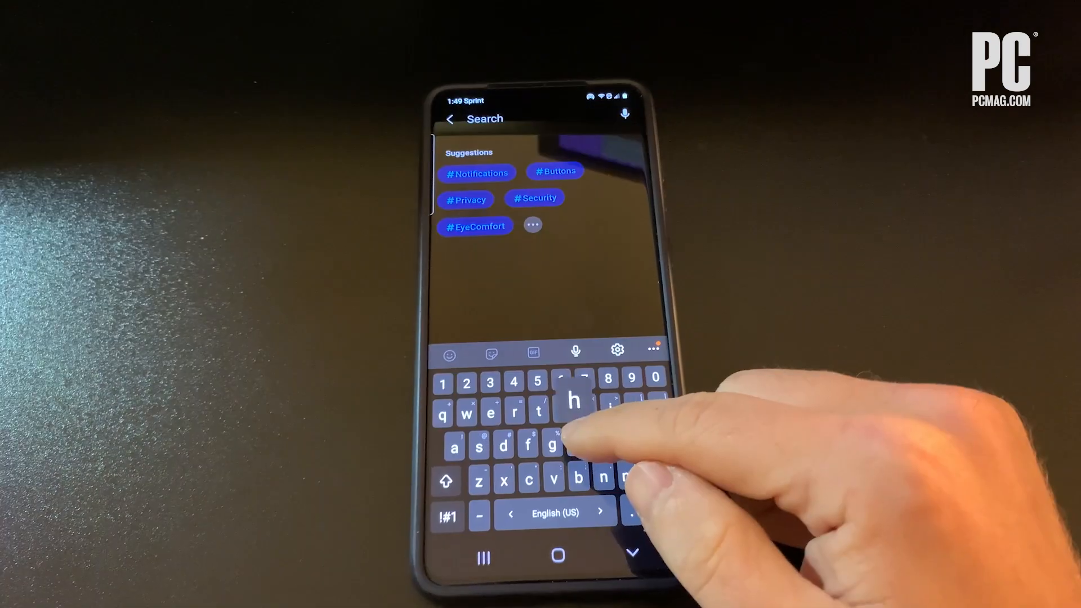
- Finish typing 'hot' in Settings search to list Mobile Hotspot and Tethering
type("o")
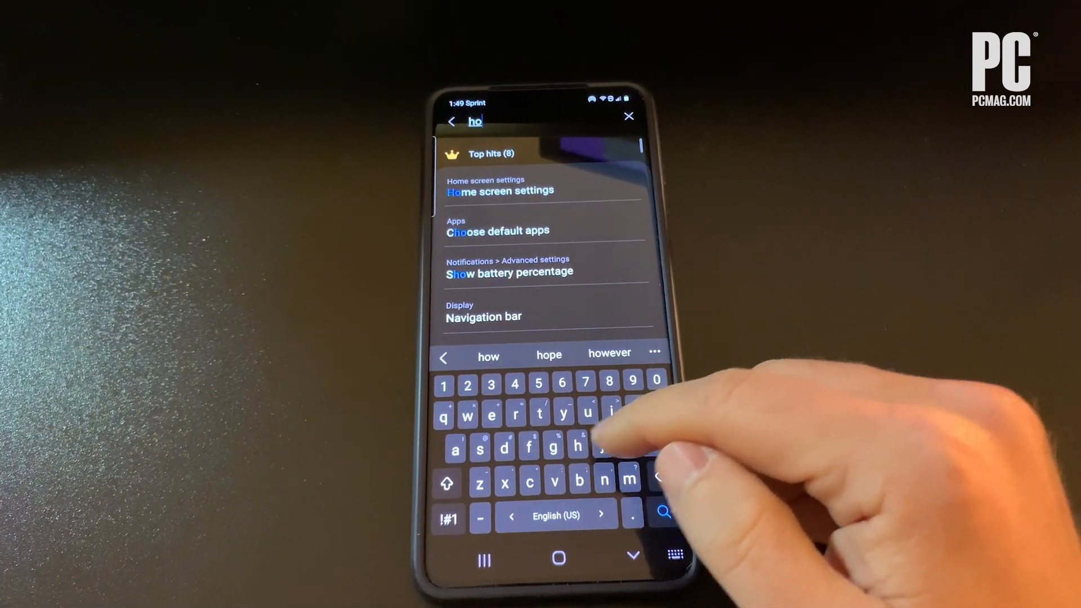
type("t")
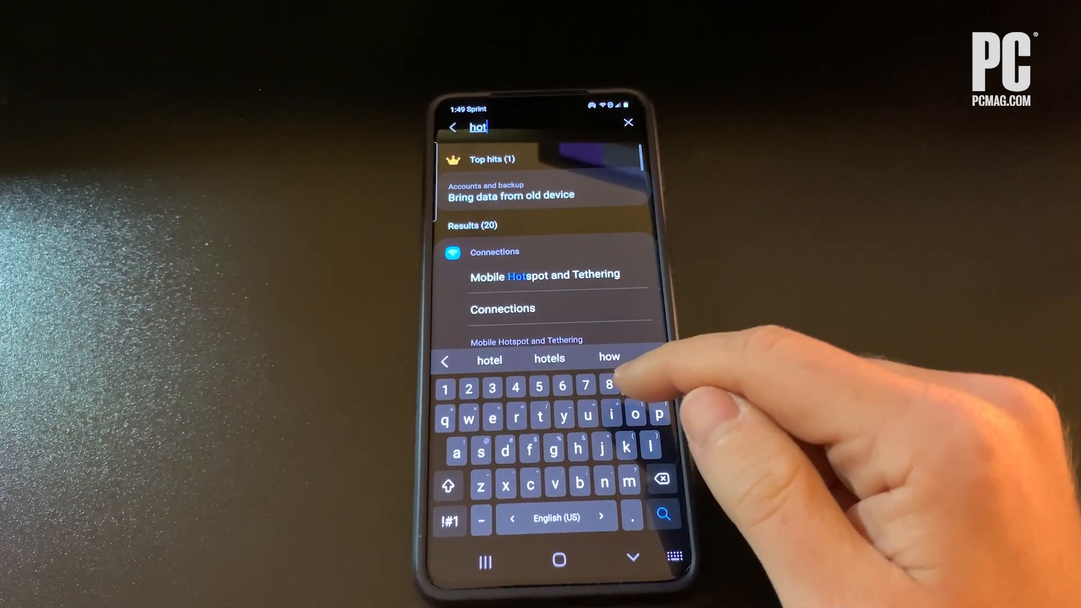